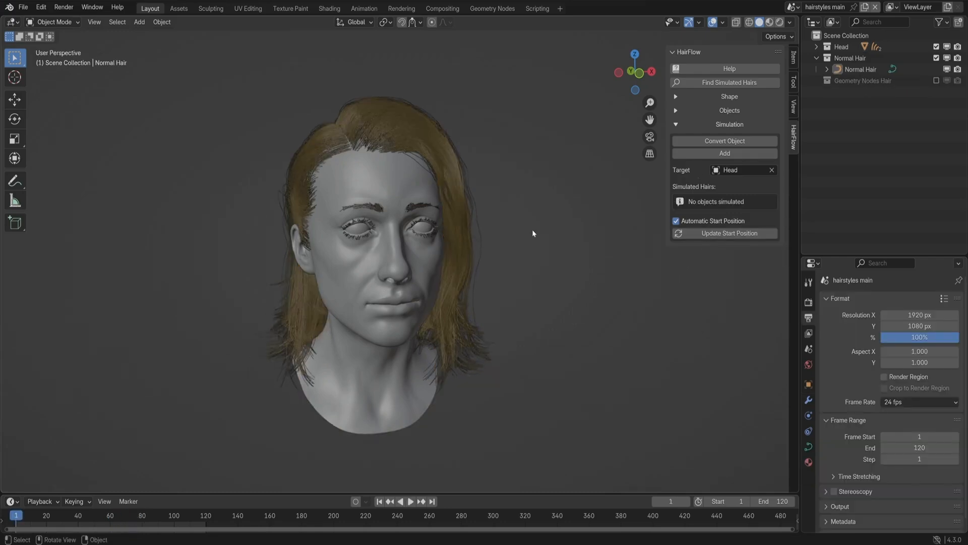
# - Convert the selected Normal Hair object with HairFlow's Convert Object, creating Normal Hair Backup
pyautogui.click(859, 69)
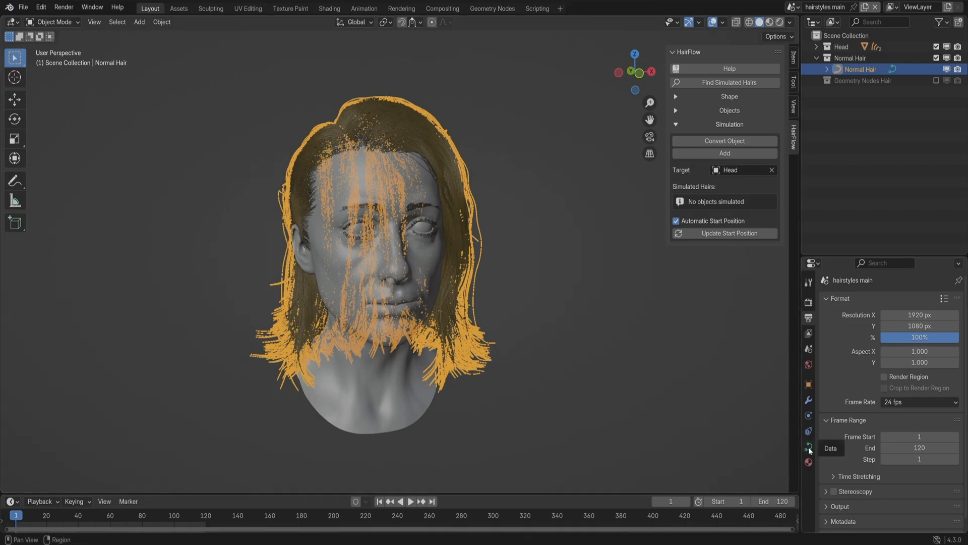
pyautogui.click(808, 448)
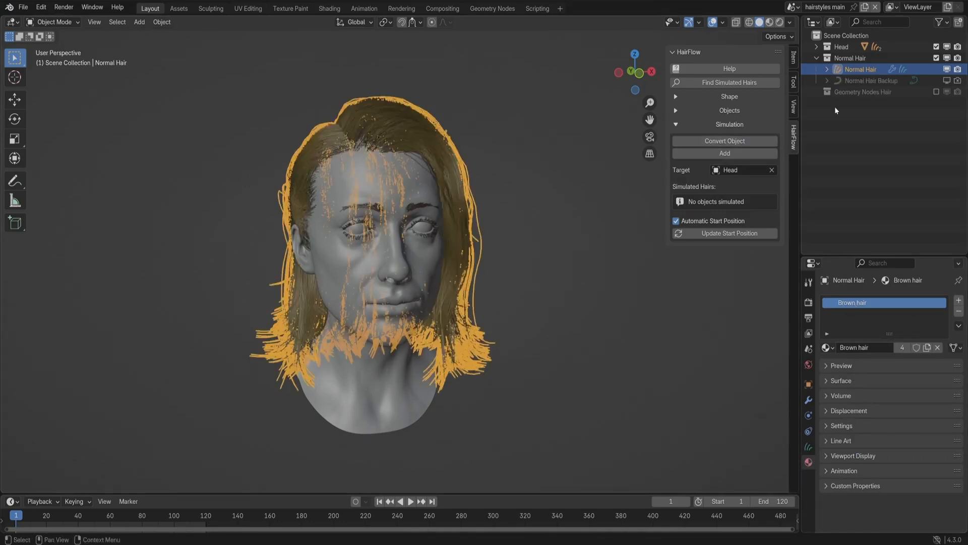
pyautogui.click(808, 399)
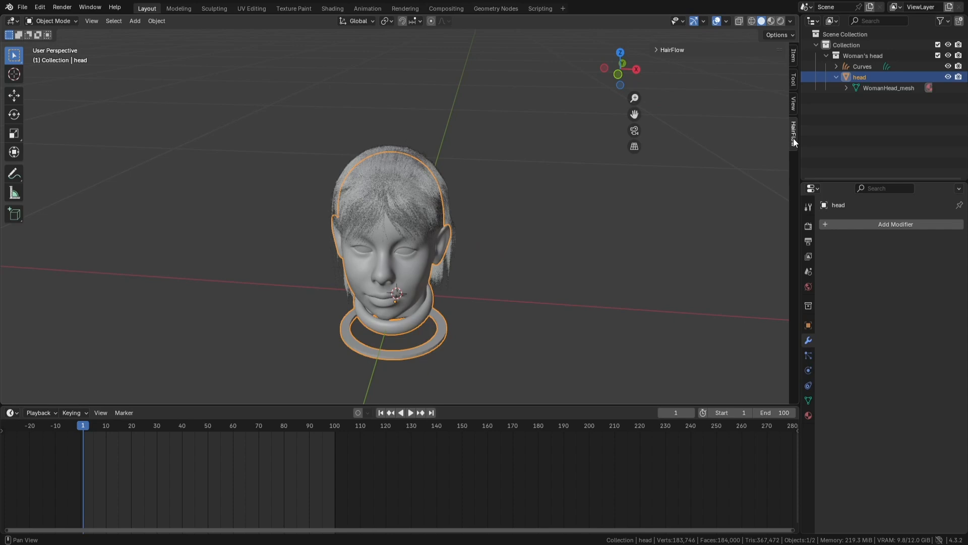
# - Add the Curves hair to the HairFlow simulation with Target set to head
pyautogui.click(861, 66)
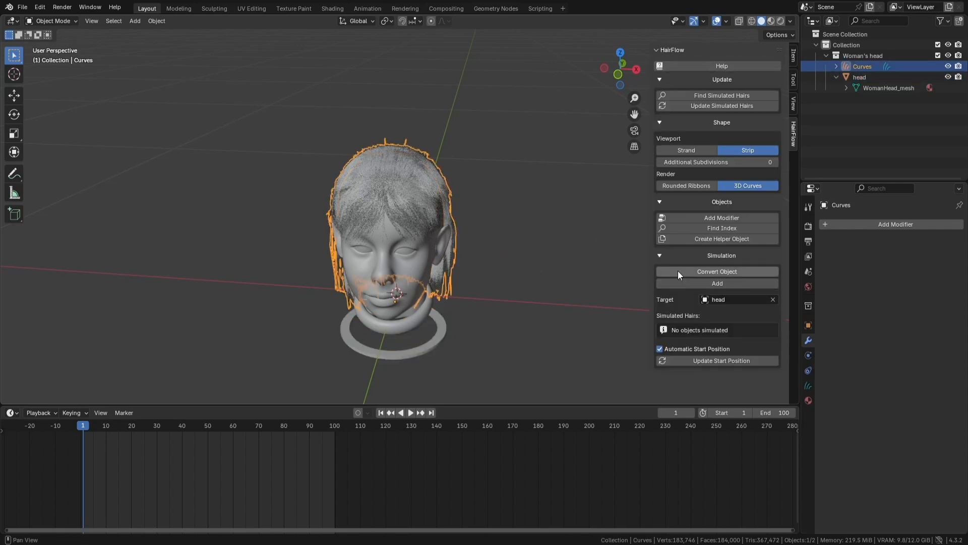
pyautogui.click(716, 271)
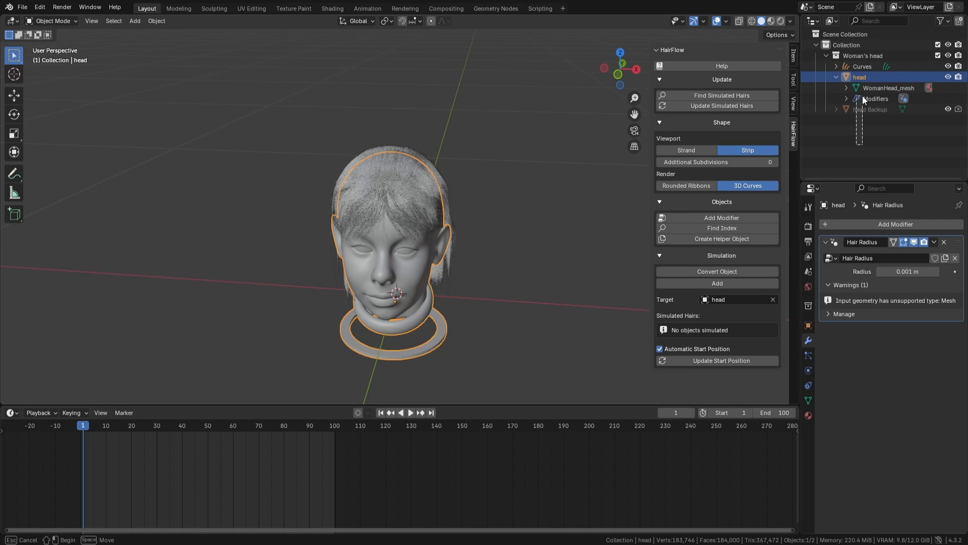
pyautogui.rightClick(860, 77)
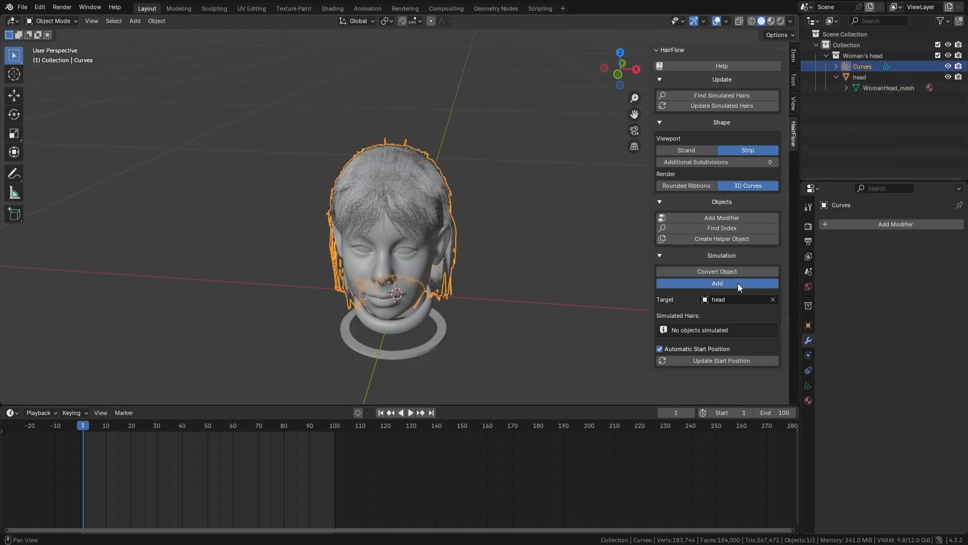
pyautogui.click(717, 282)
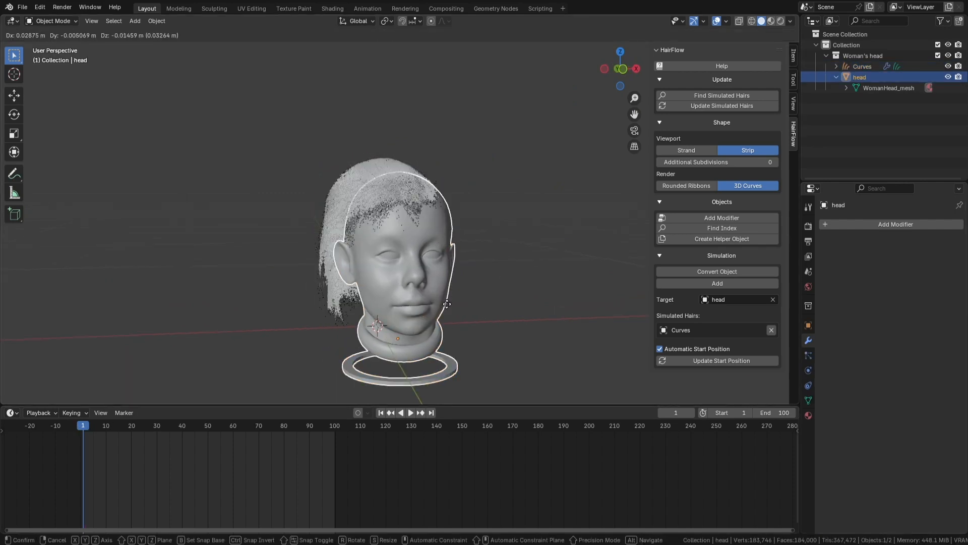
# - Move the head to test how the Curves hair follows
pyautogui.click(861, 66)
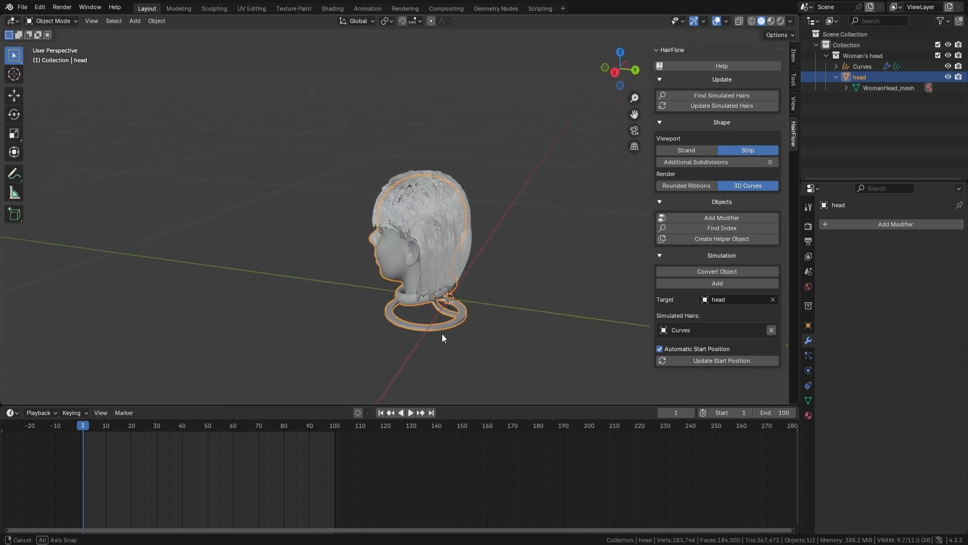
pyautogui.moveTo(442, 338); pyautogui.dragTo(389, 351)
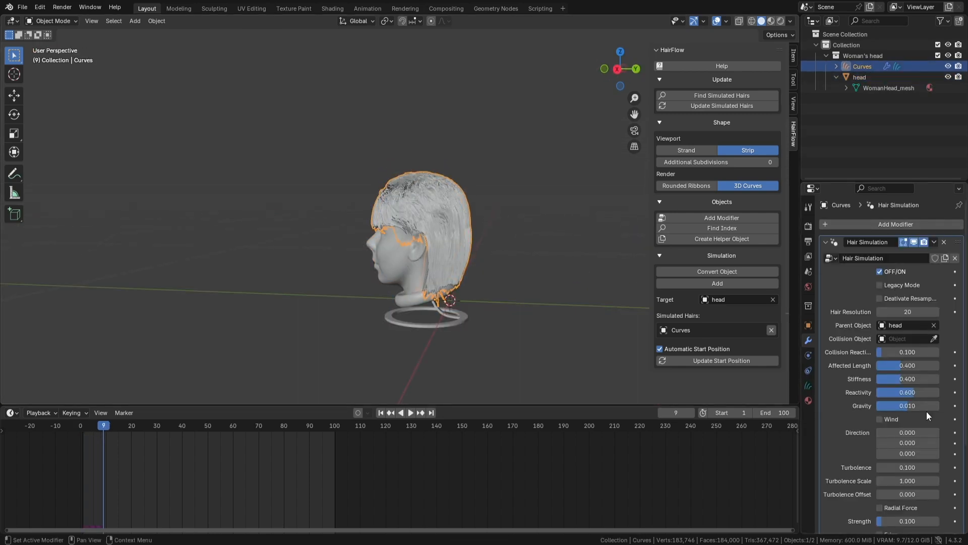
pyautogui.click(148, 426)
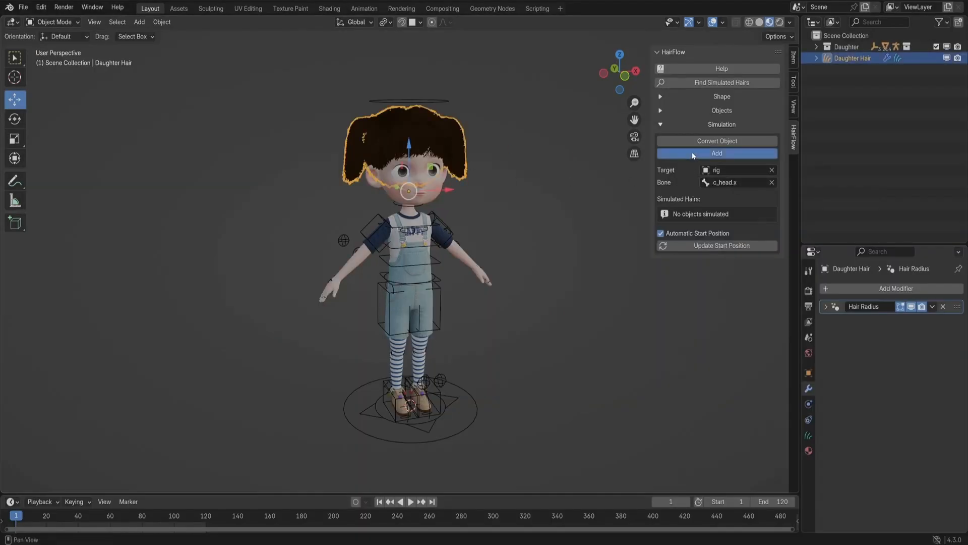
# - Add the daughter's hair with Target rig and Bone c_head.x
pyautogui.click(715, 154)
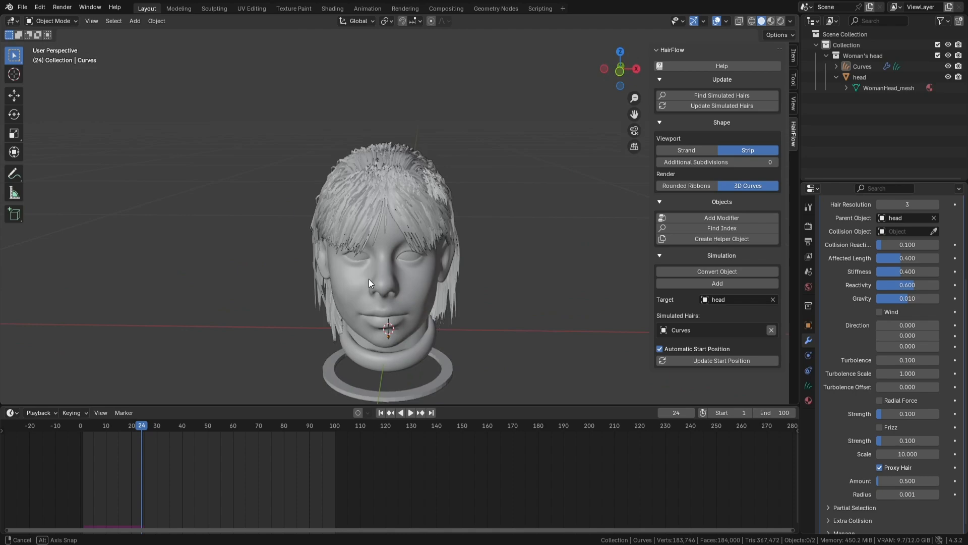
# - Set head as collision object, Collision Reaction 1.0, Affected Length about 0.49
pyautogui.click(410, 412)
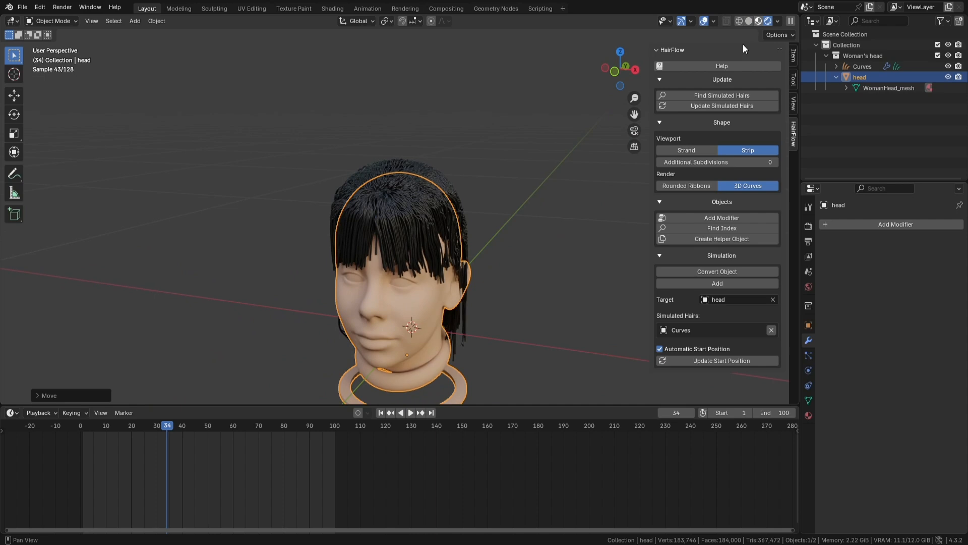
pyautogui.click(862, 66)
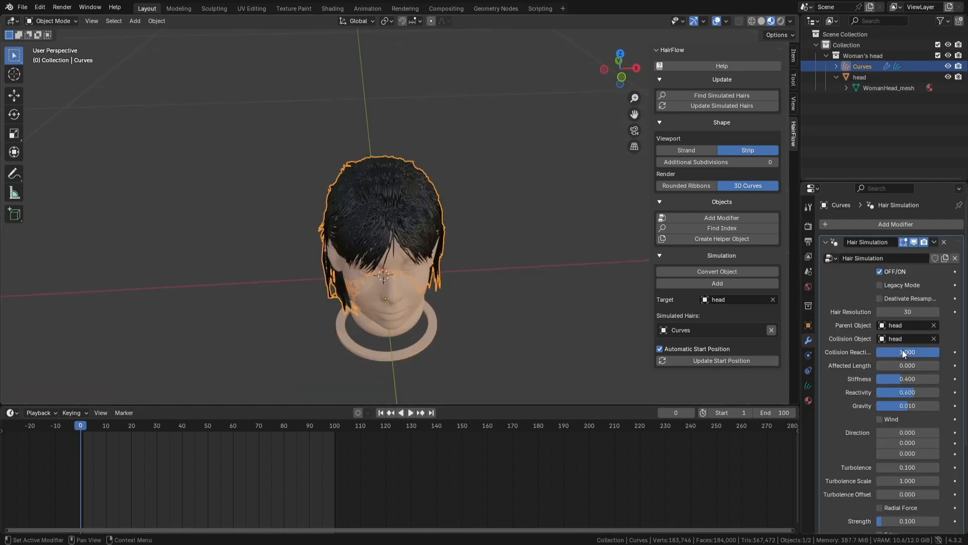
pyautogui.click(409, 412)
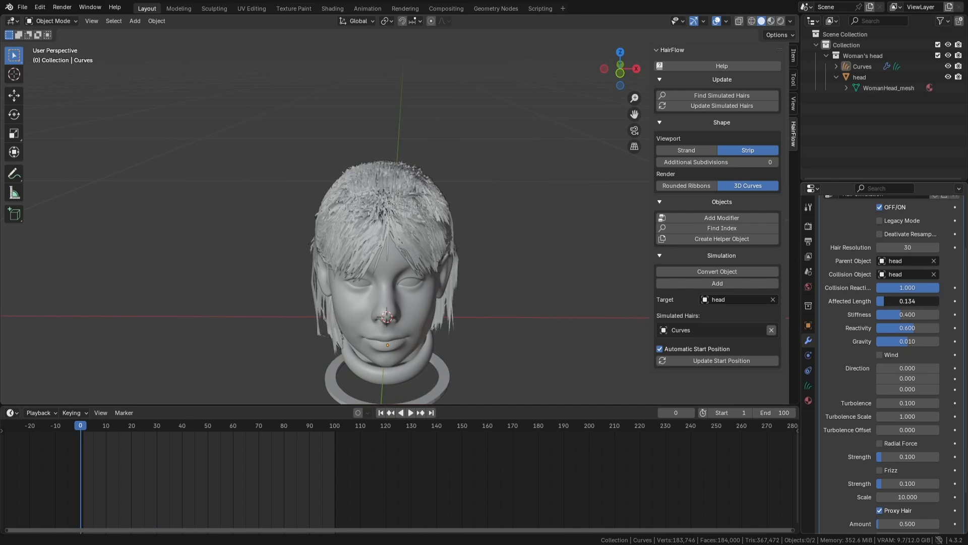
pyautogui.moveTo(892, 300); pyautogui.dragTo(919, 300)
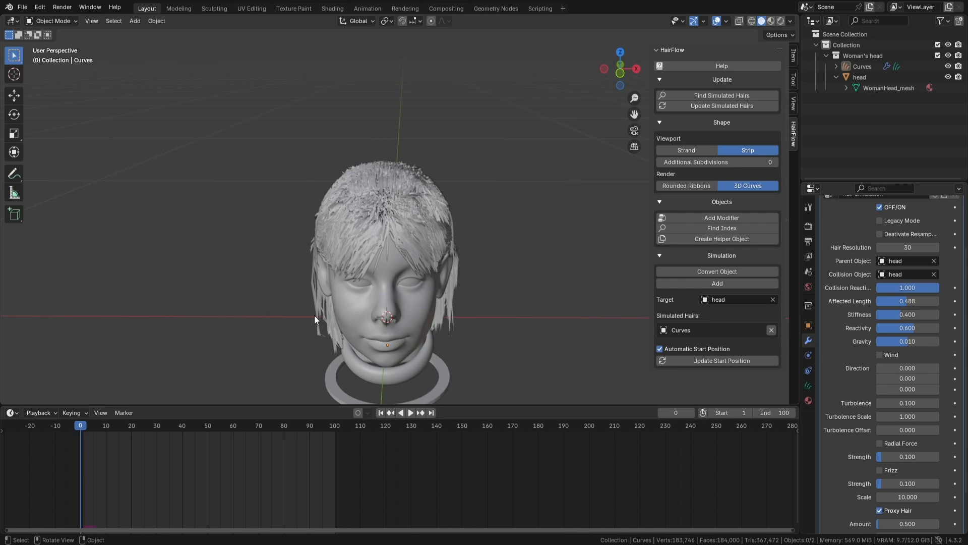
# - Retune Stiffness, Reactivity, Turbulence and Radial Force while watching the head
pyautogui.click(410, 412)
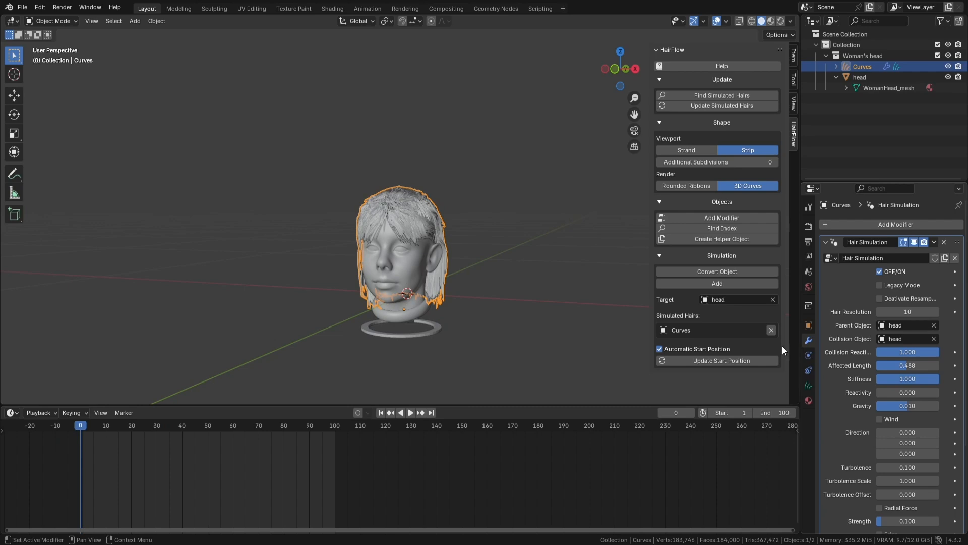
pyautogui.click(410, 412)
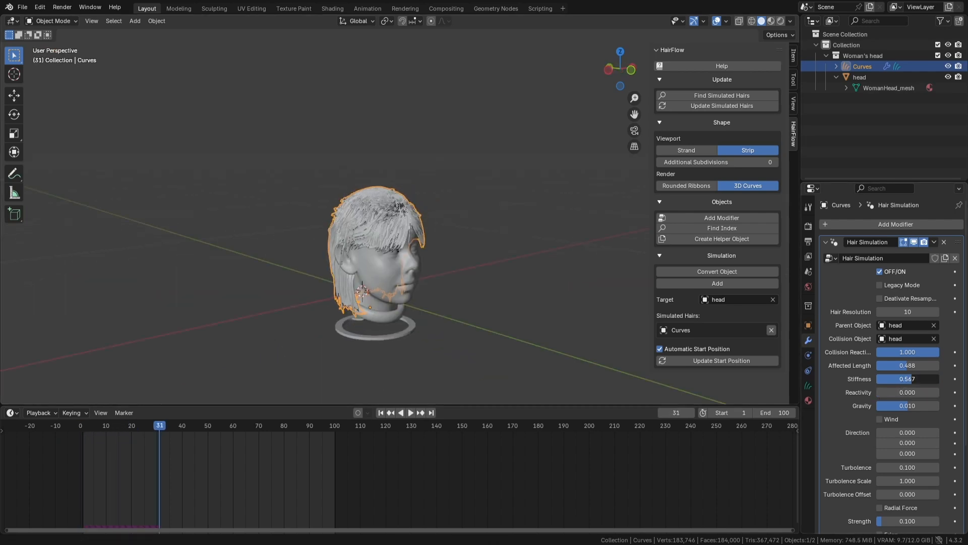
pyautogui.click(410, 412)
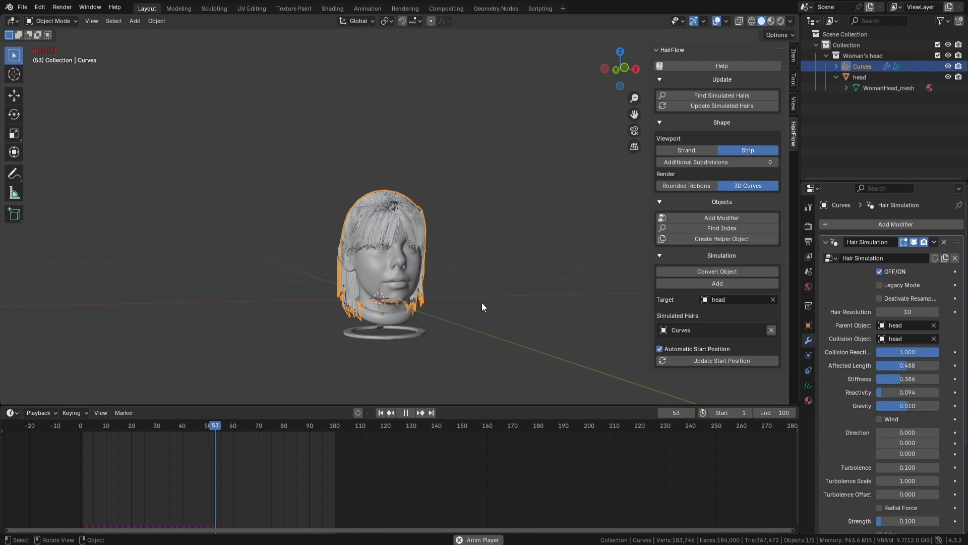
pyautogui.click(405, 412)
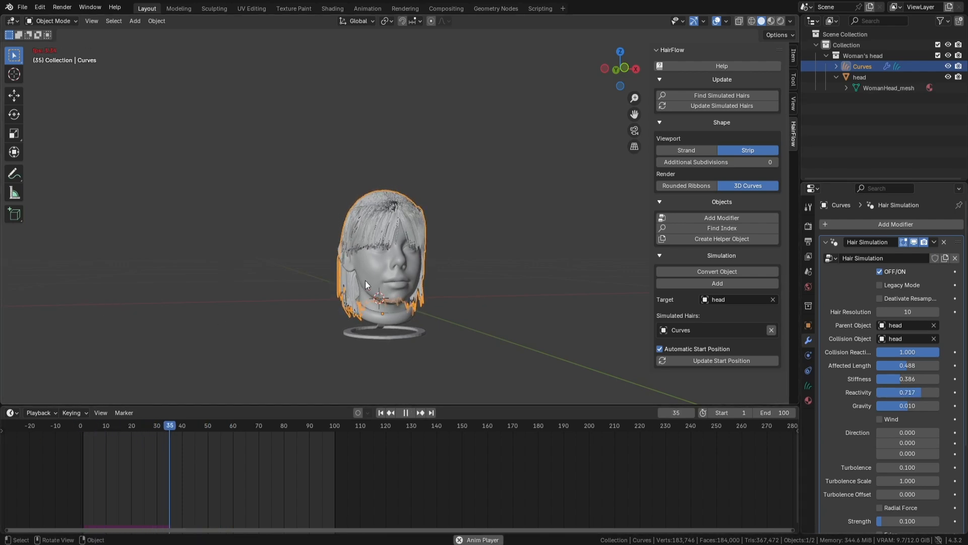
pyautogui.moveTo(168, 425); pyautogui.dragTo(222, 425)
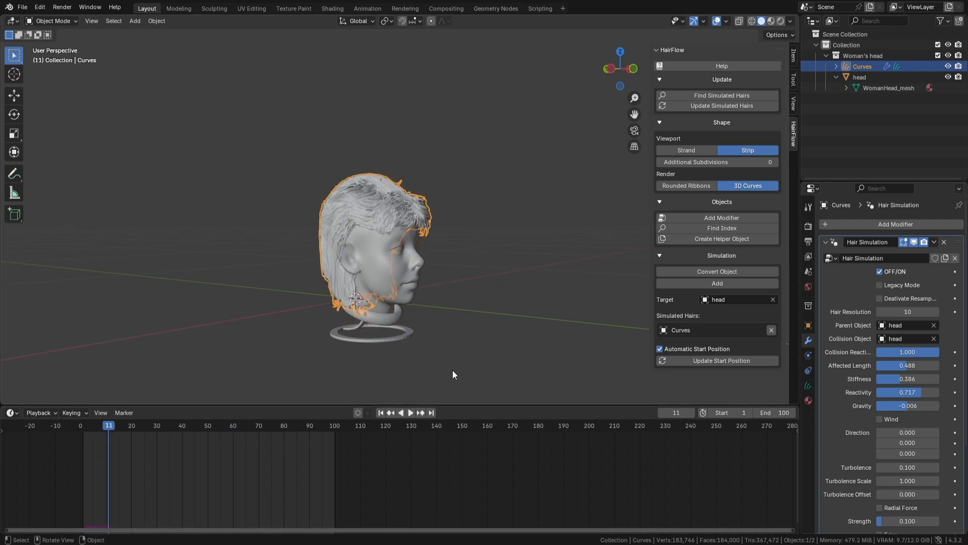
pyautogui.click(381, 412)
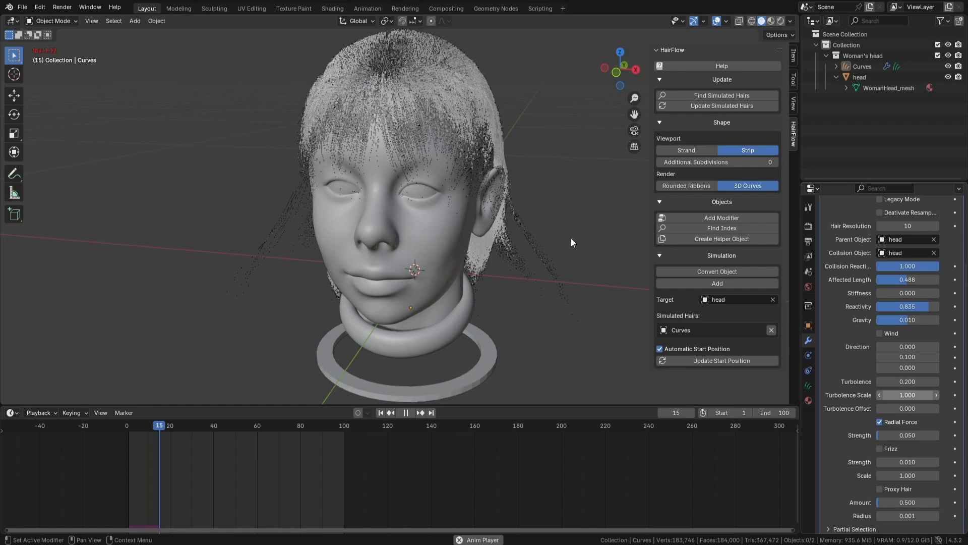
# - Add Geometry Nodes Hair on the Emitter, with Partial Selection by the color attribute
pyautogui.moveTo(571, 242); pyautogui.dragTo(432, 207)
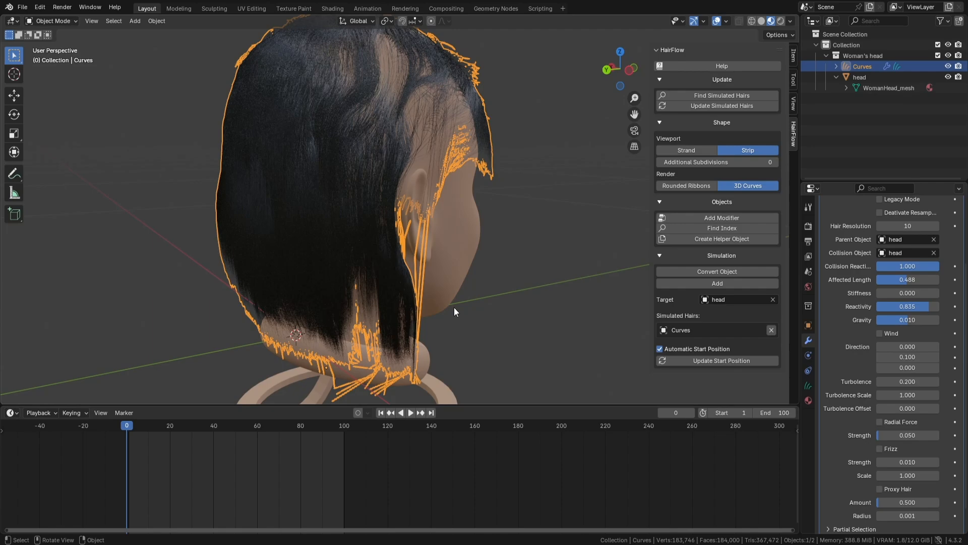
pyautogui.click(410, 413)
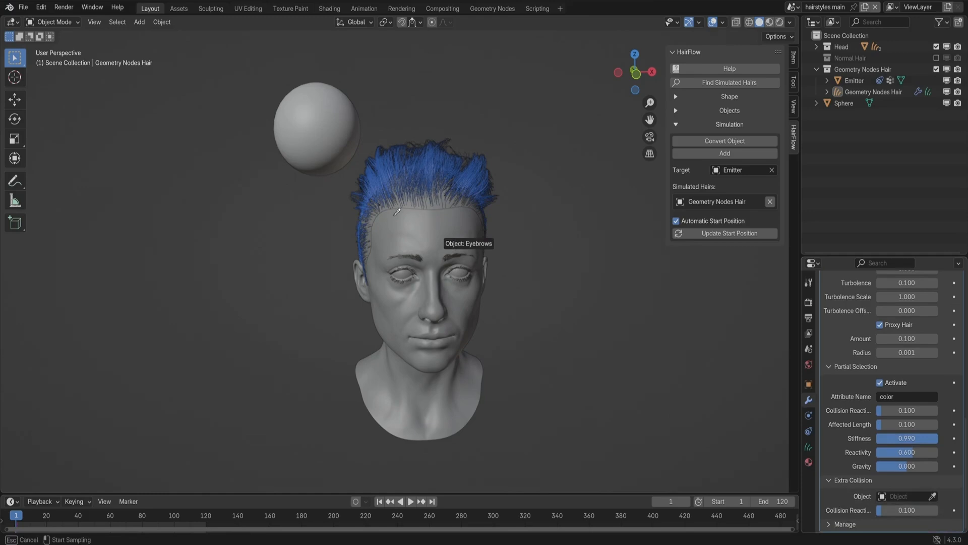
# - Set Proxy Hair Amount to 0.008 and place a UV Sphere above the head
pyautogui.click(905, 495)
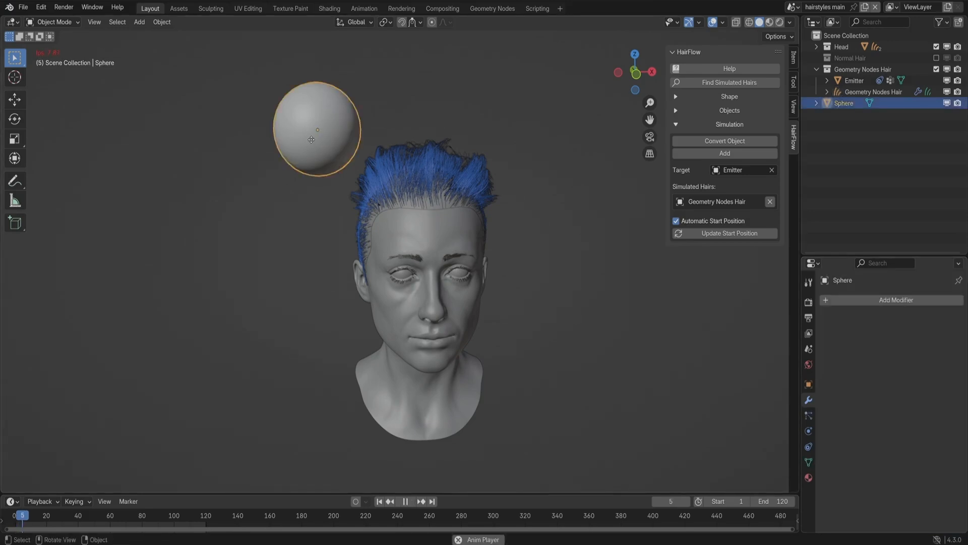
pyautogui.moveTo(317, 130); pyautogui.dragTo(446, 121)
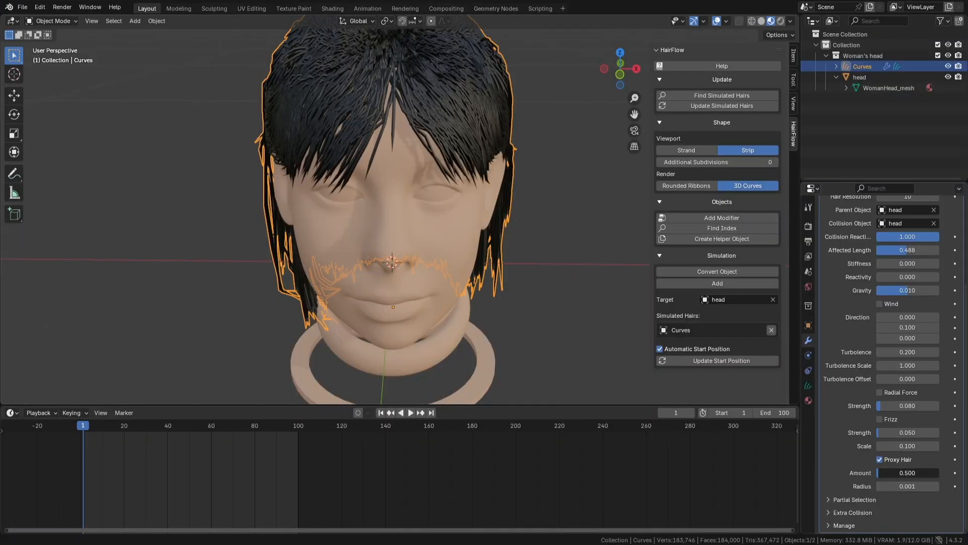
pyautogui.moveTo(919, 472); pyautogui.dragTo(896, 472)
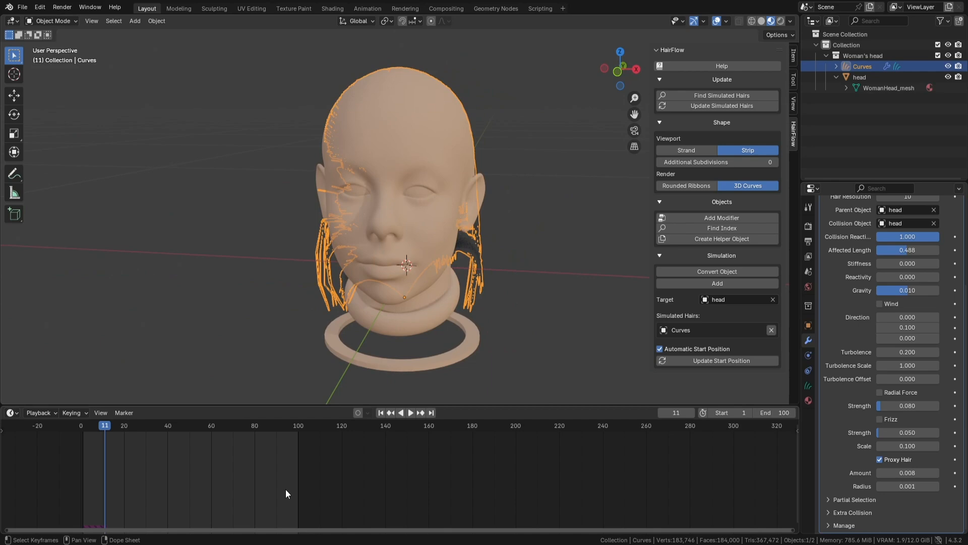
pyautogui.click(410, 412)
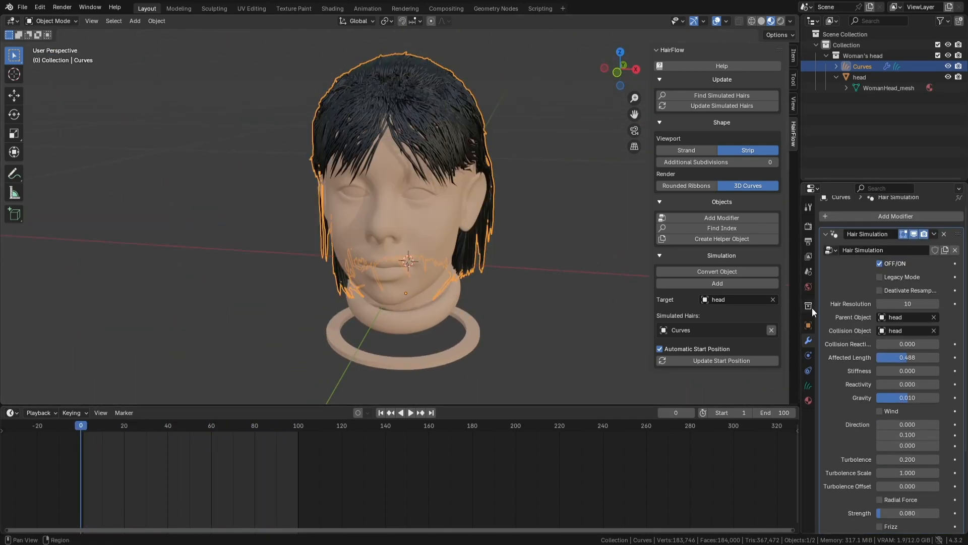
pyautogui.click(410, 412)
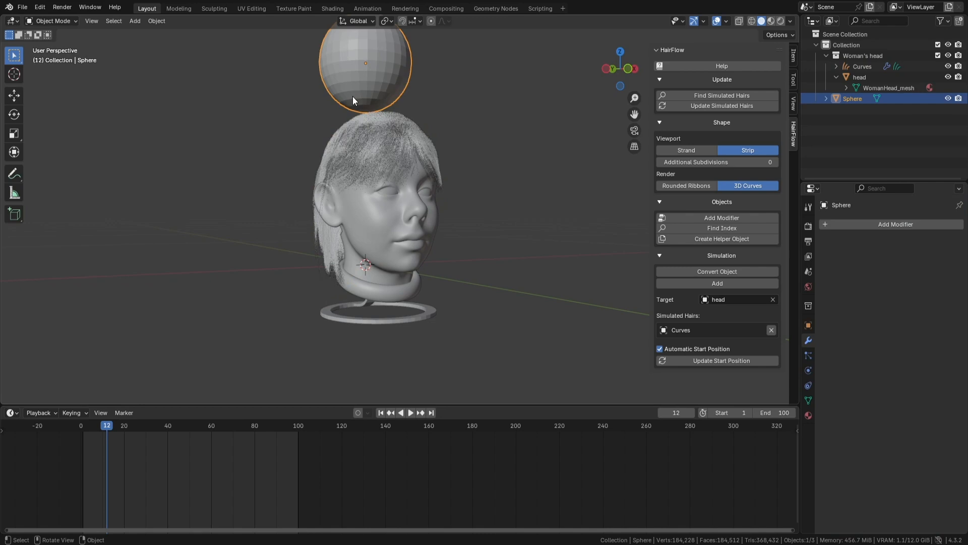
# - Move the sphere down through the hair to beside the head, orbiting to watch
pyautogui.click(861, 66)
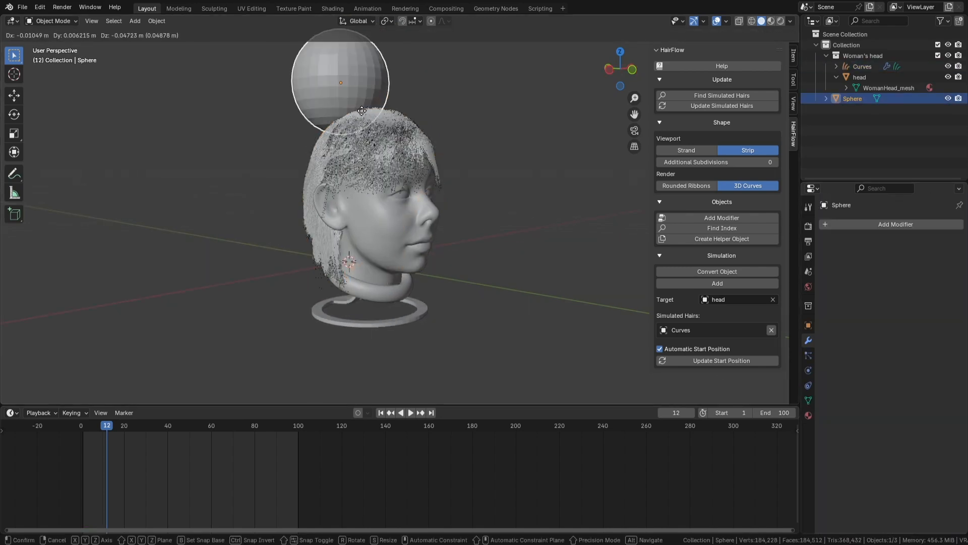
pyautogui.moveTo(340, 83); pyautogui.dragTo(360, 276)
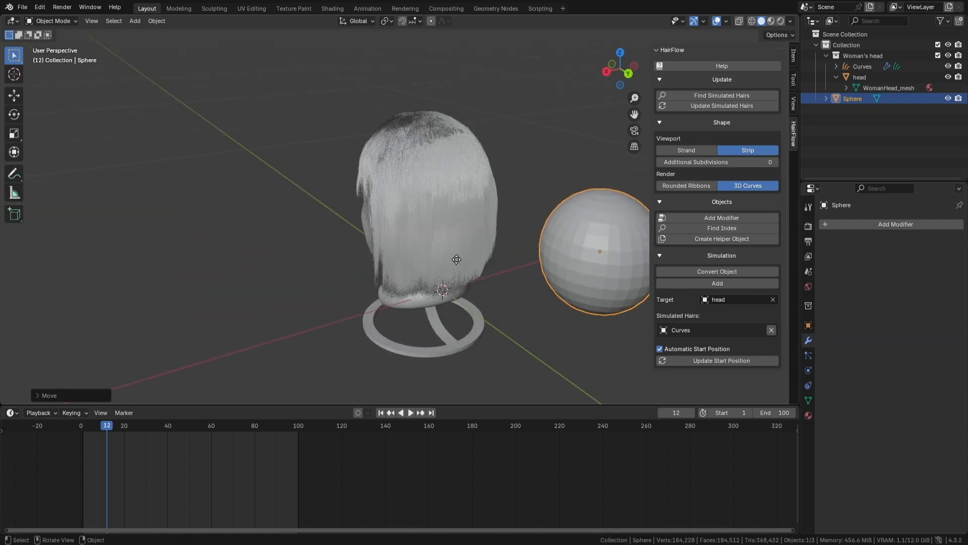
pyautogui.moveTo(593, 251); pyautogui.dragTo(460, 258)
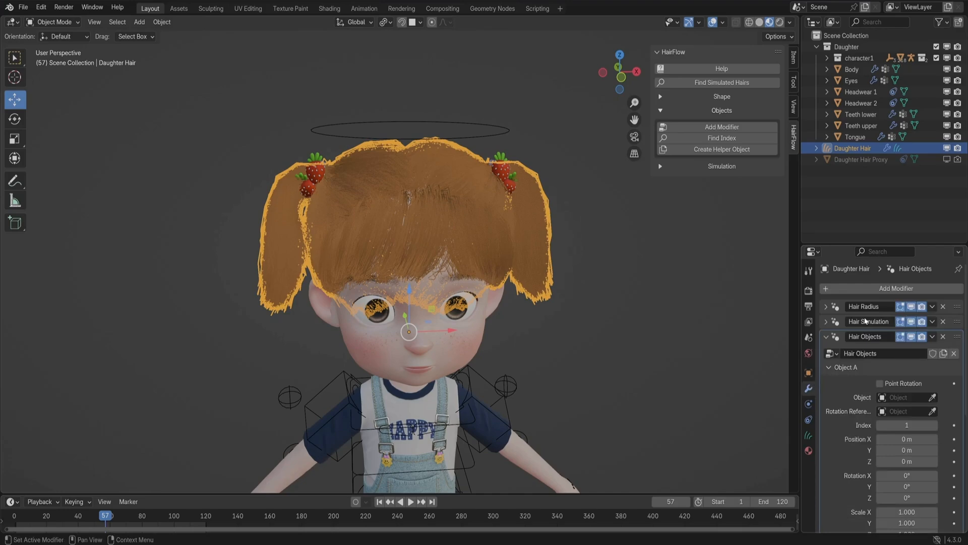
pyautogui.moveTo(857, 91)
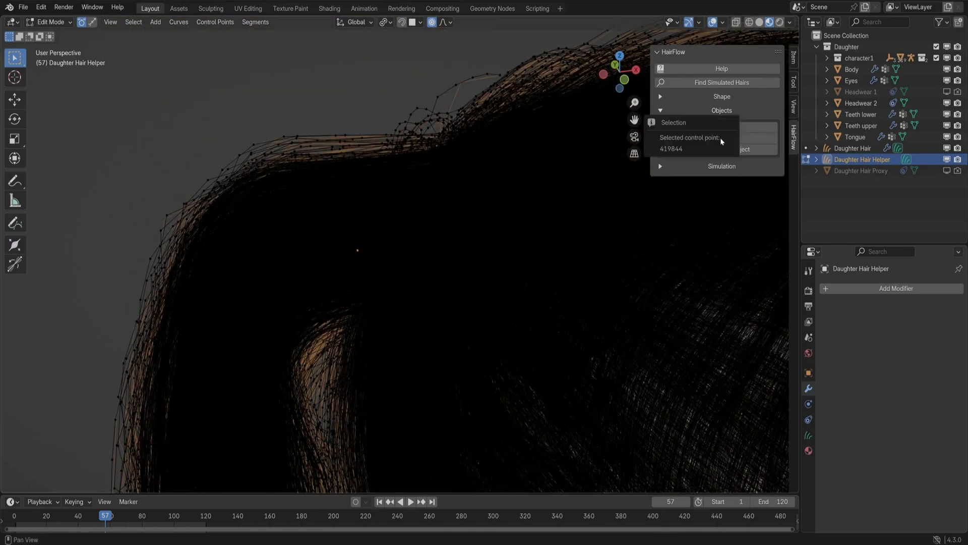
# - Hide the helper curves and pin Headwear 1 to the daughter's hair at index 419844
pyautogui.click(52, 21)
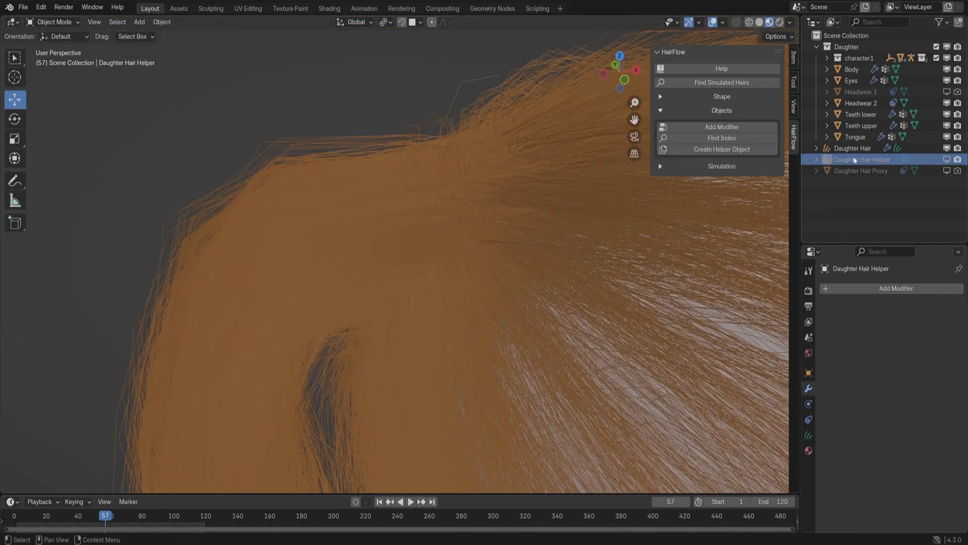
pyautogui.click(853, 148)
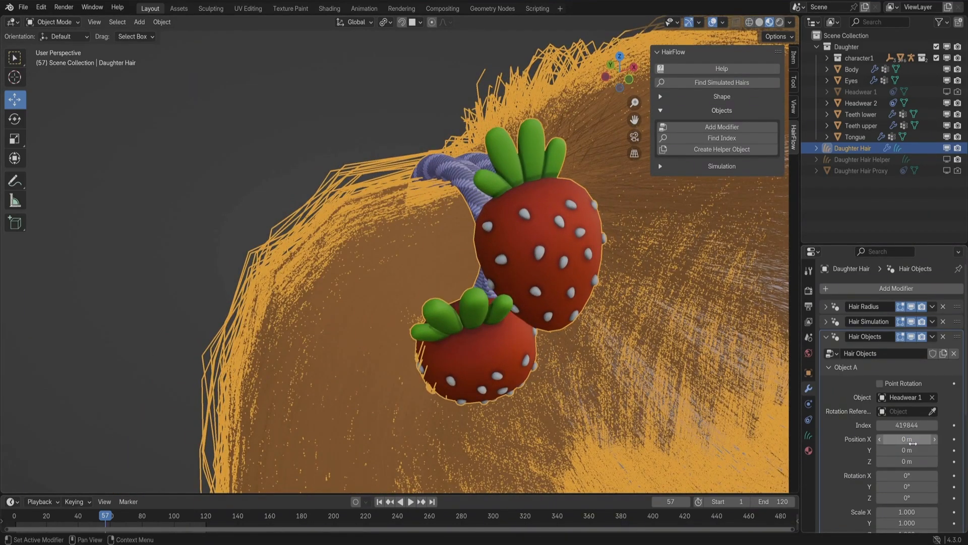
pyautogui.moveTo(850, 388)
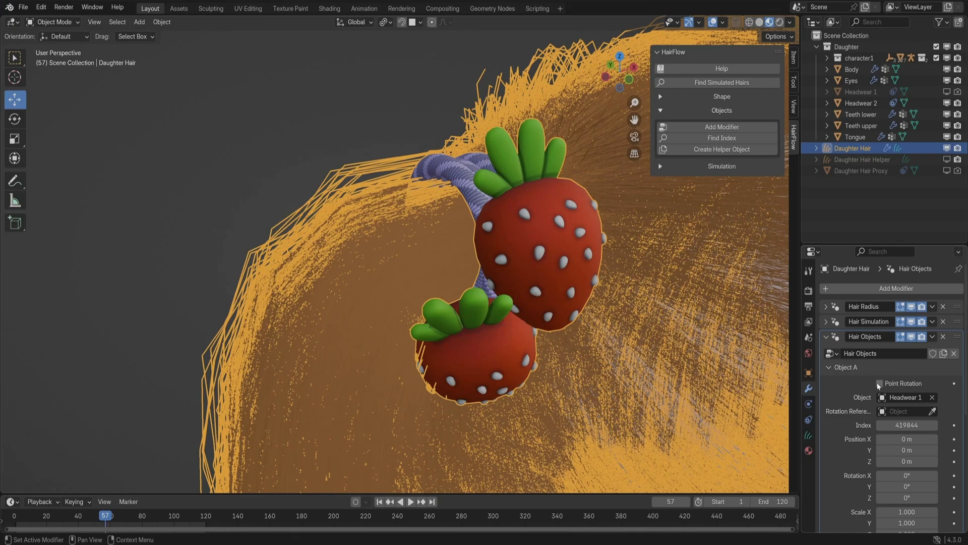
pyautogui.click(880, 383)
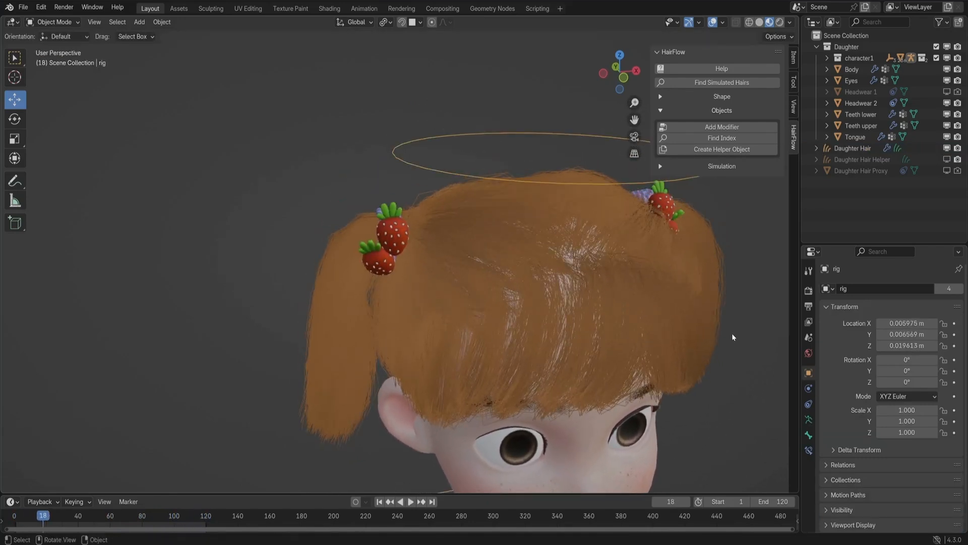
pyautogui.click(853, 147)
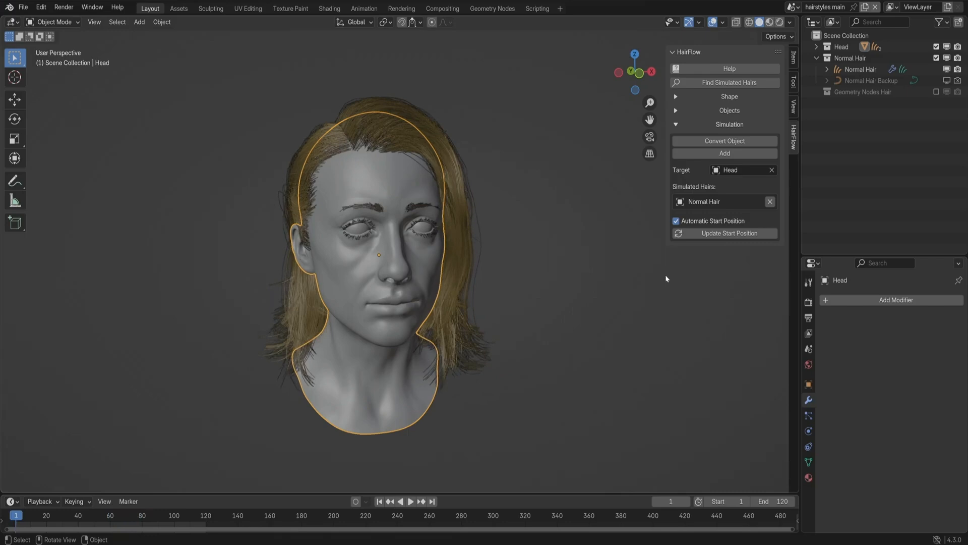
pyautogui.moveTo(650, 230)
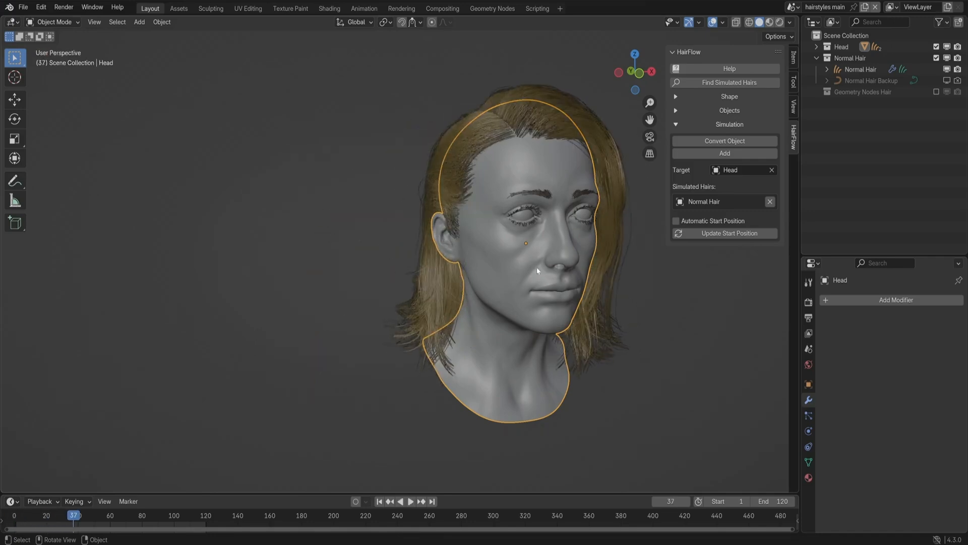
# - Turn automatic start position back on and enable Deactivate Resample for Normal Hair
pyautogui.click(676, 220)
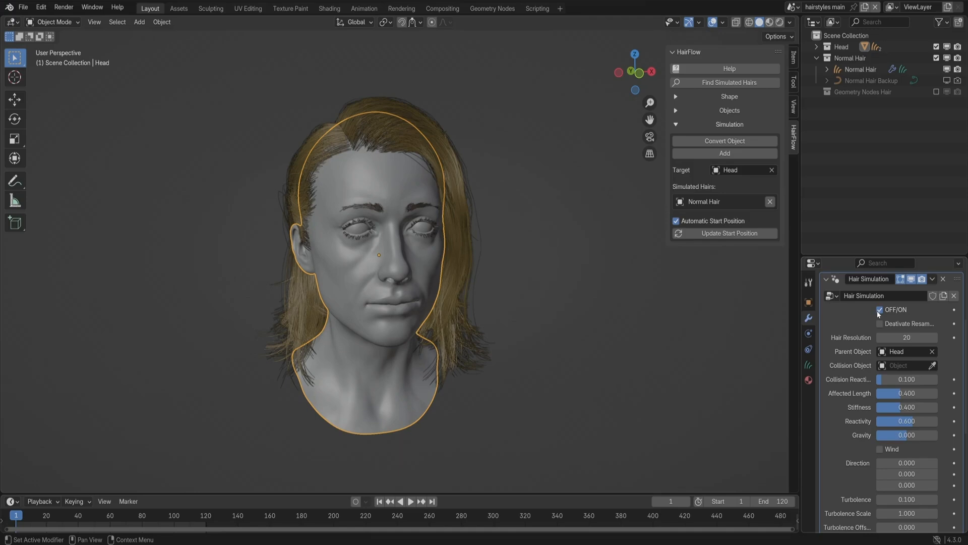
pyautogui.moveTo(867, 314)
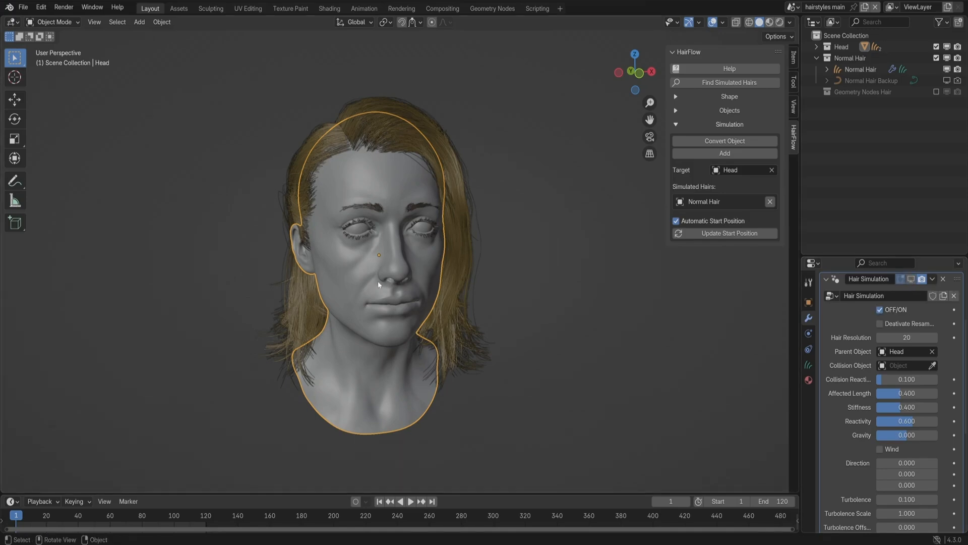
pyautogui.click(880, 309)
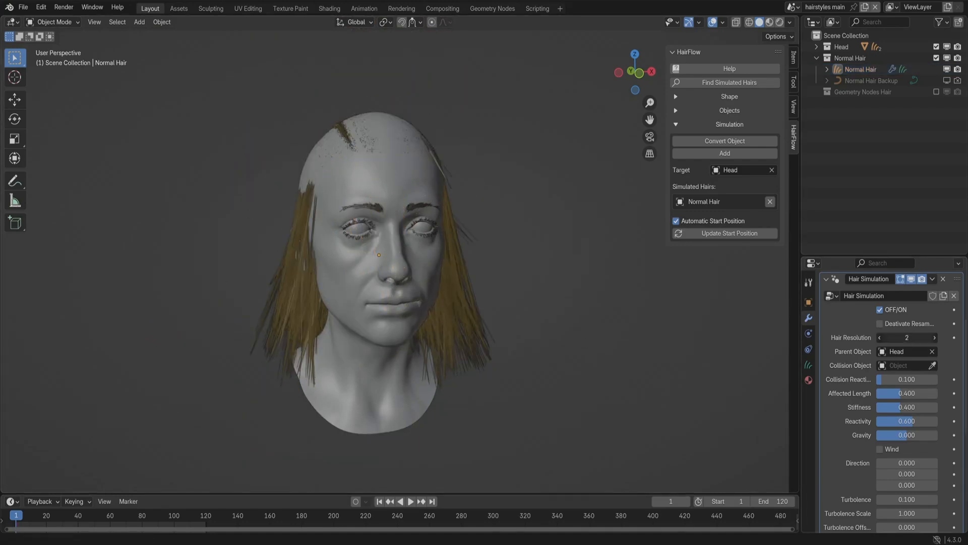
pyautogui.click(907, 337)
pyautogui.write('0')
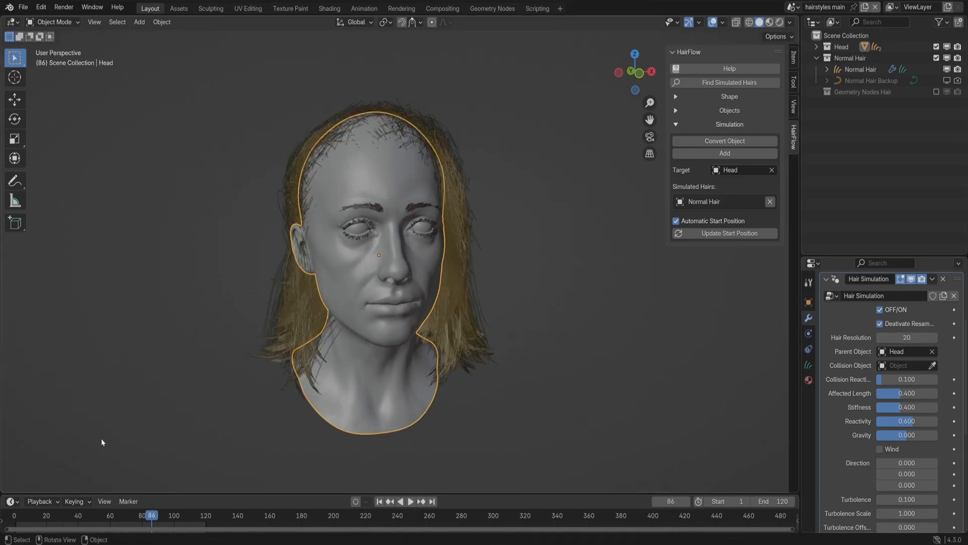
# - Make head the collision object, set Affected Length to 0.900, and edit Stiffness
pyautogui.click(411, 501)
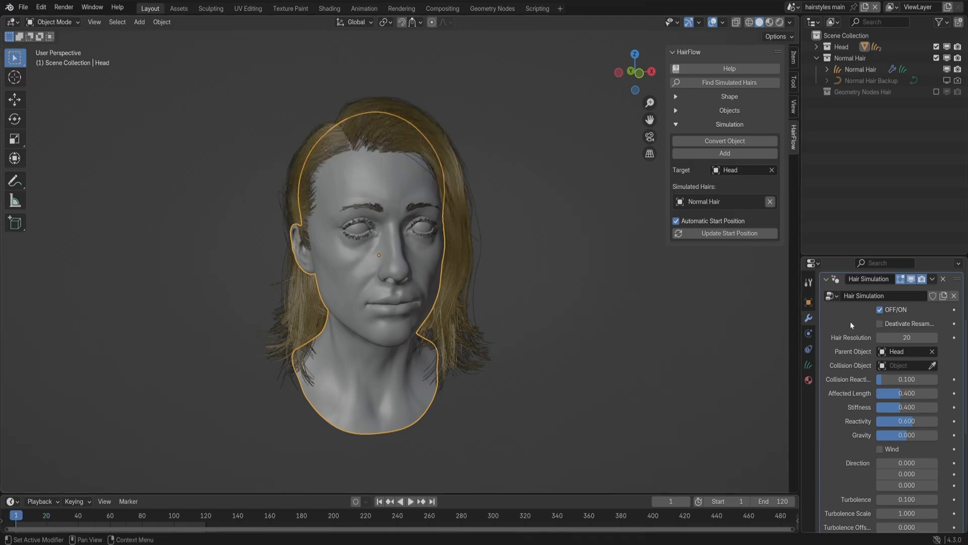
pyautogui.click(901, 365)
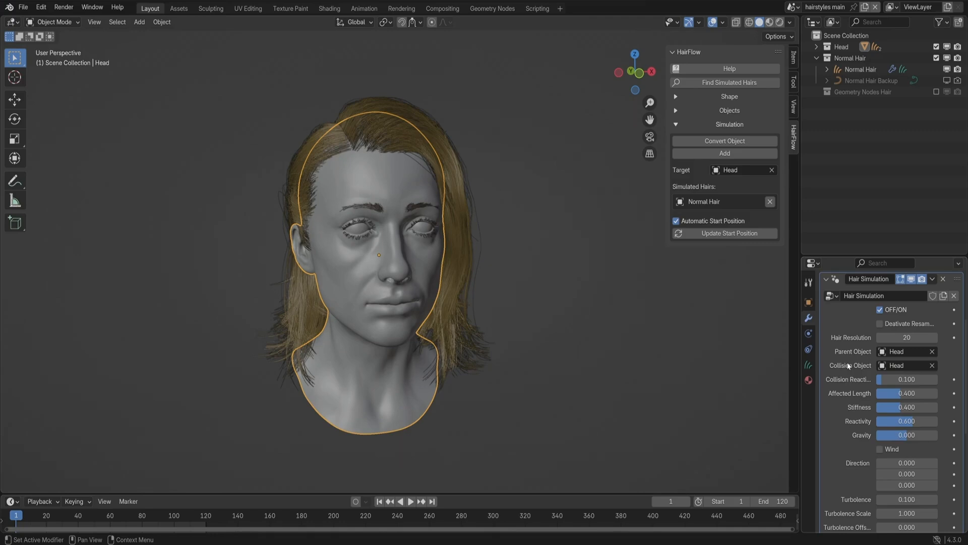
pyautogui.click(412, 501)
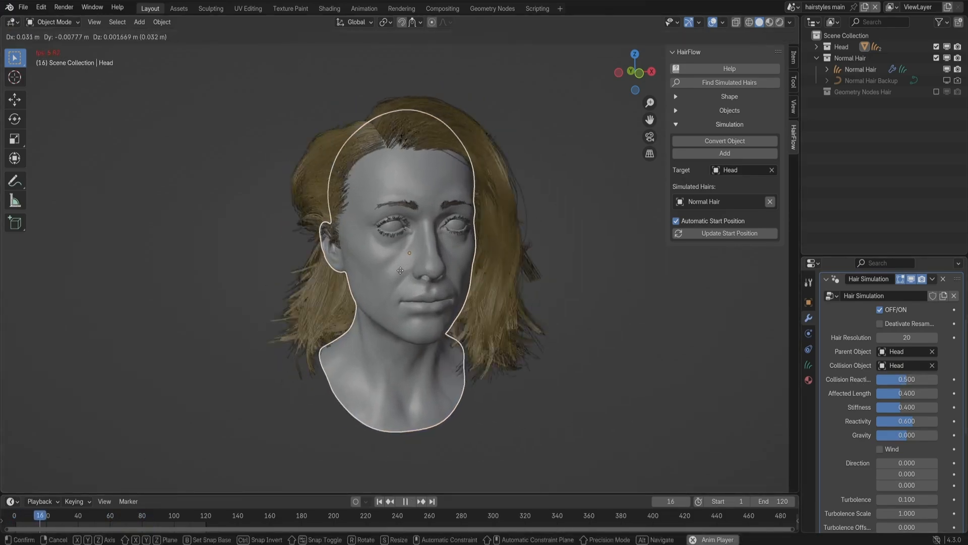
pyautogui.click(411, 501)
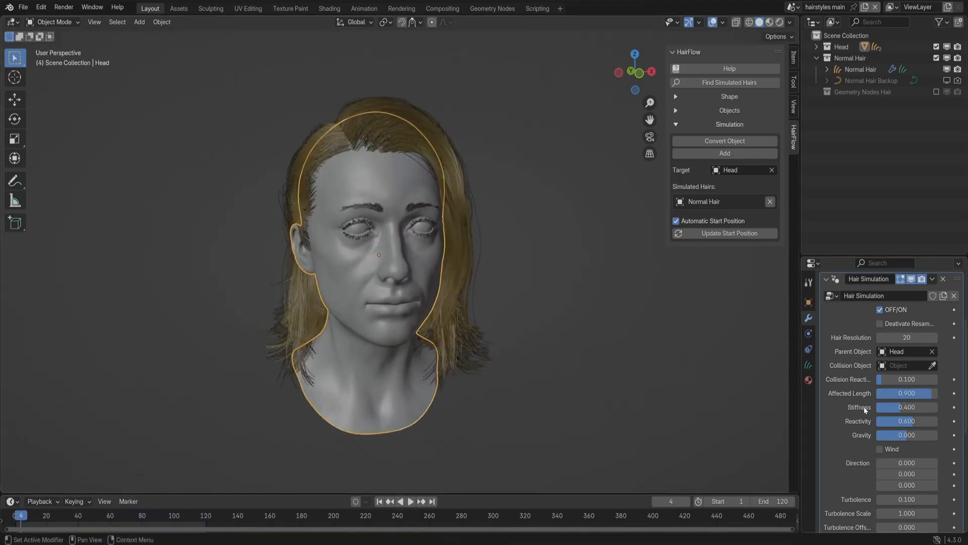
pyautogui.doubleClick(907, 407)
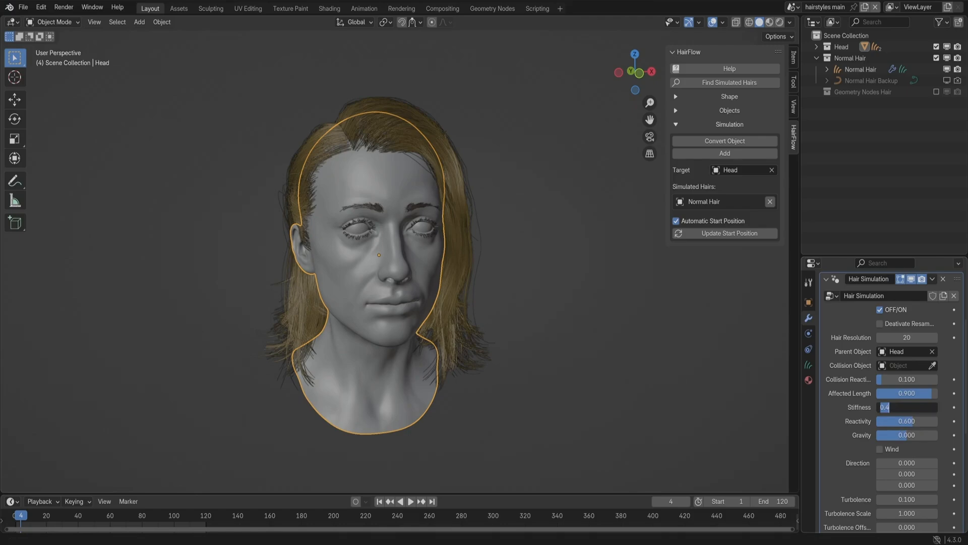